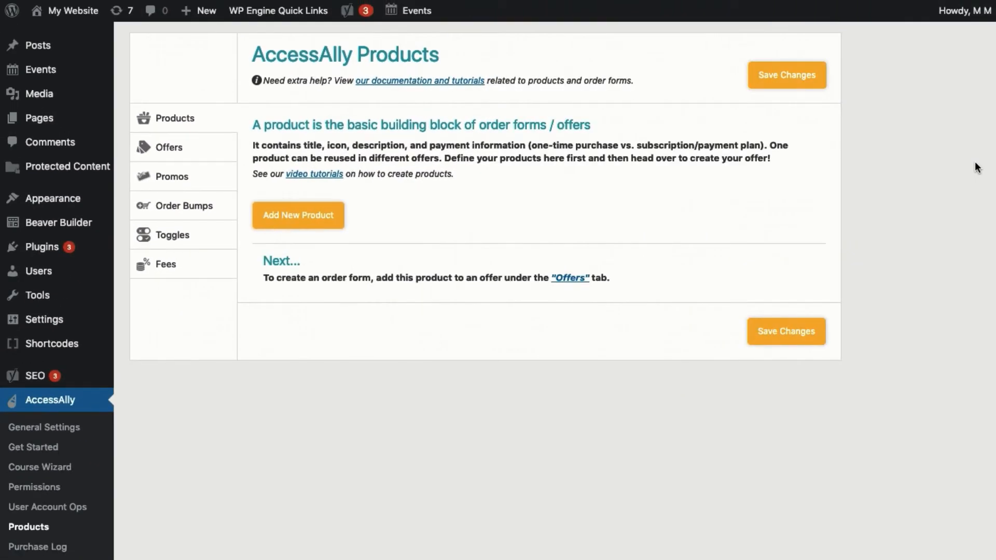
{"action": "mouse_move", "coordinate": [816, 160]}
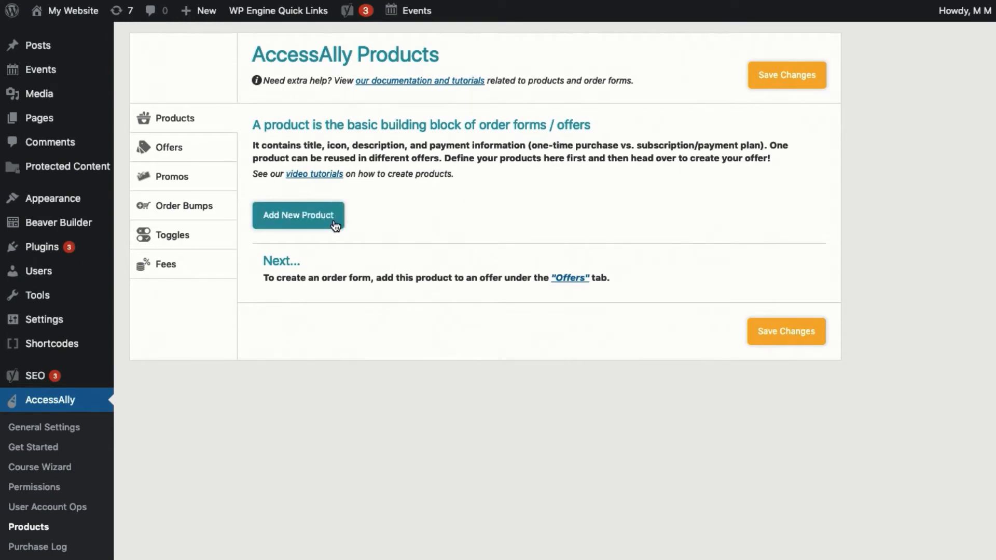
Create a product named 'Online Course' and scroll into its details form.
{"action": "left_click", "coordinate": [298, 214]}
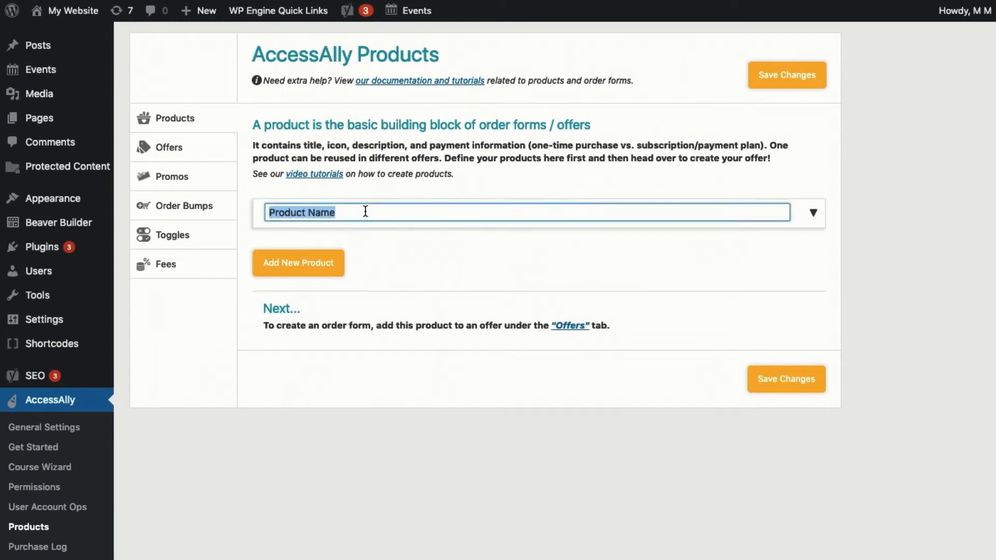
{"action": "type", "text": "Online Course"}
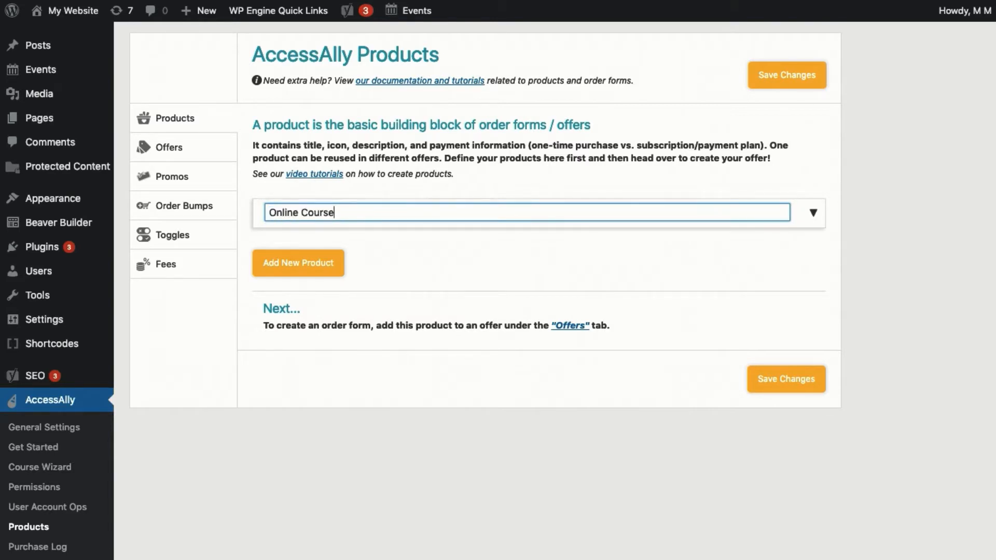
{"action": "left_click", "coordinate": [297, 262]}
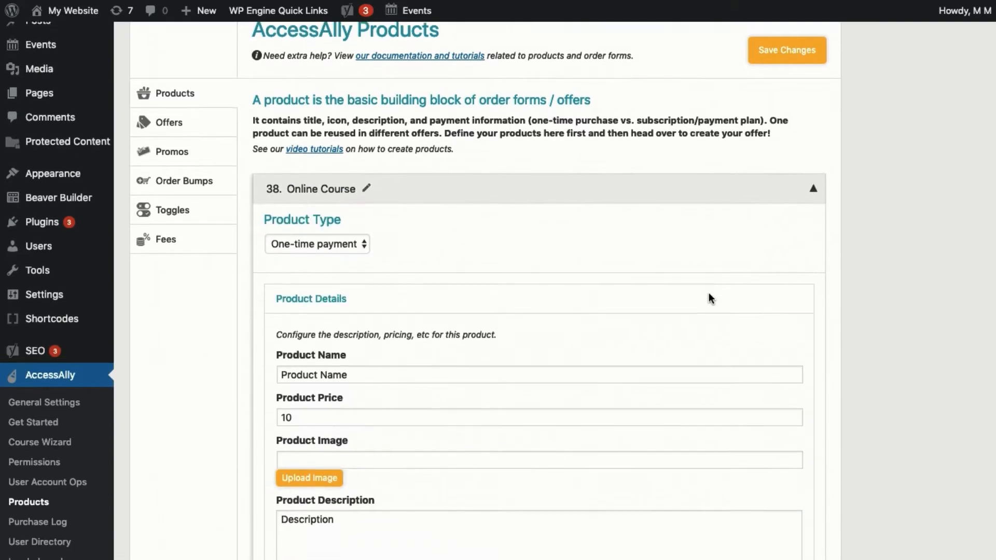
{"action": "scroll", "scroll_direction": "down", "scroll_amount": 3}
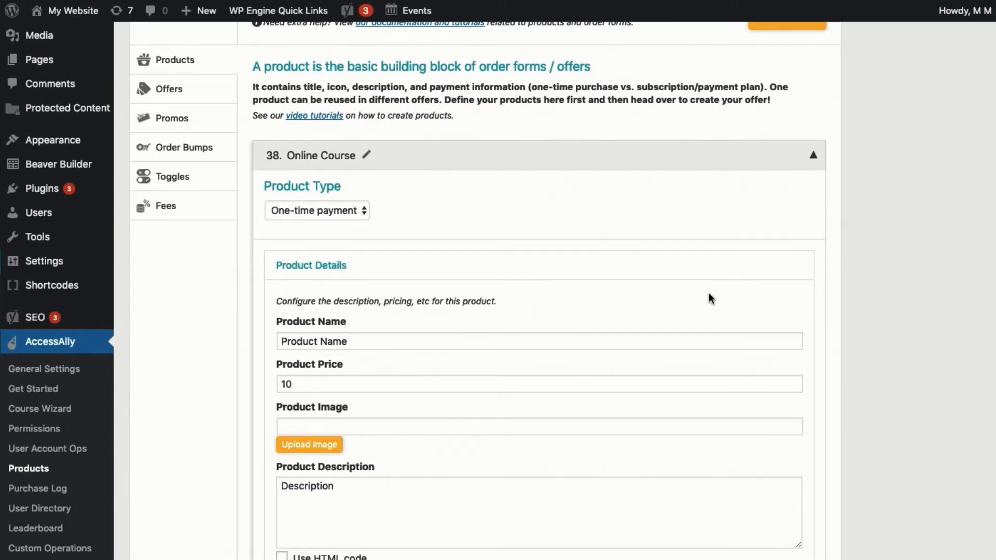
Give Online Course the red video image and a recurring payment type with no trial.
{"action": "left_click", "coordinate": [309, 444]}
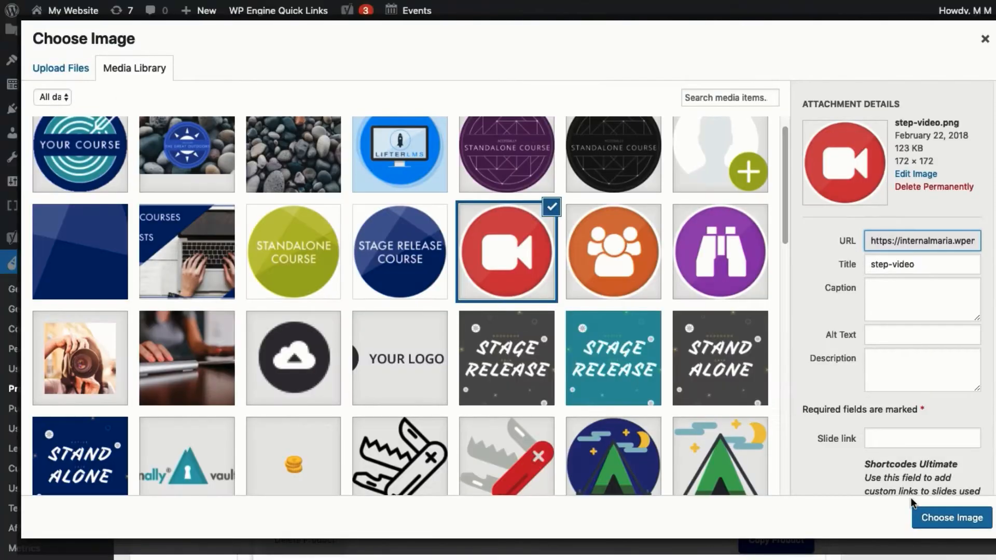
{"action": "left_click", "coordinate": [951, 518]}
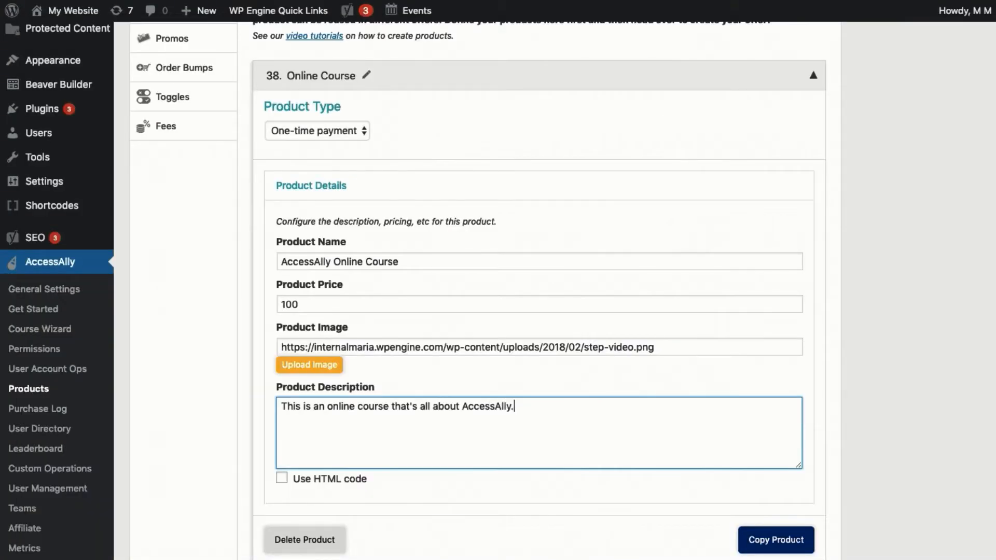
{"action": "left_click", "coordinate": [316, 130]}
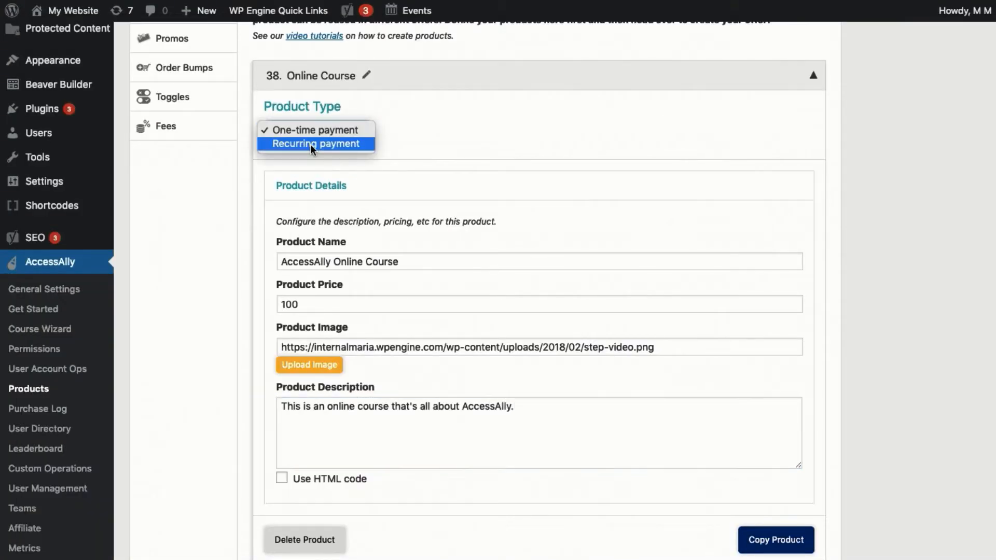
{"action": "left_click", "coordinate": [315, 143]}
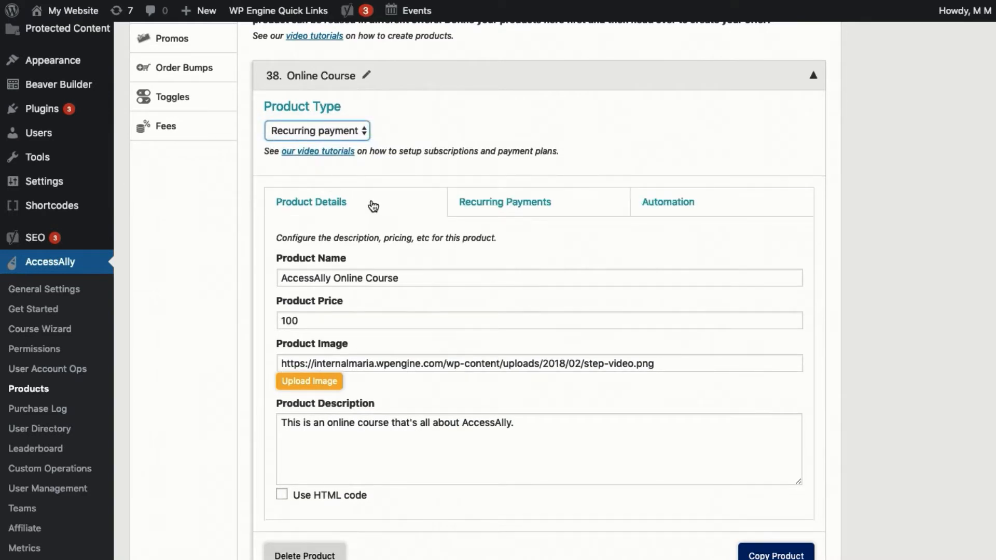
{"action": "left_click", "coordinate": [503, 202]}
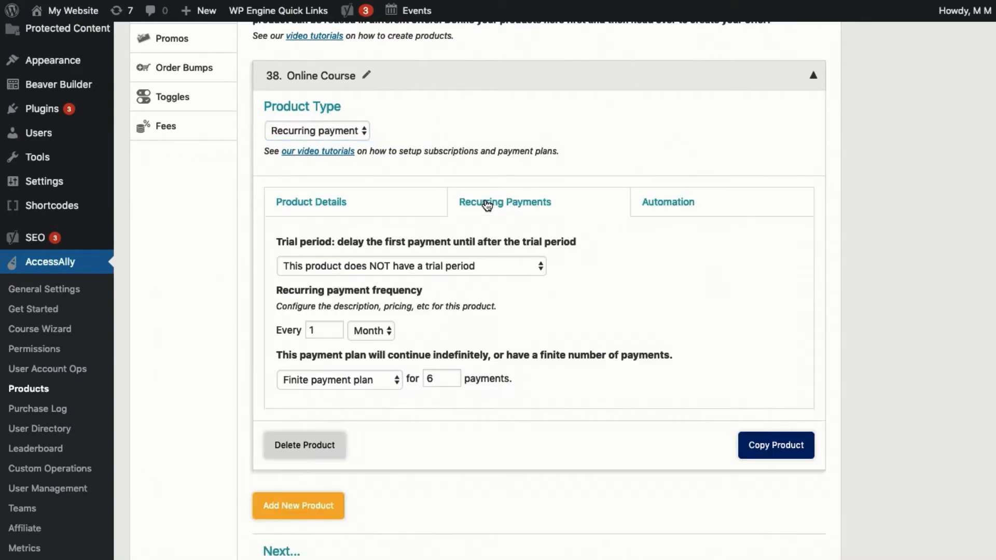
{"action": "left_click", "coordinate": [411, 266]}
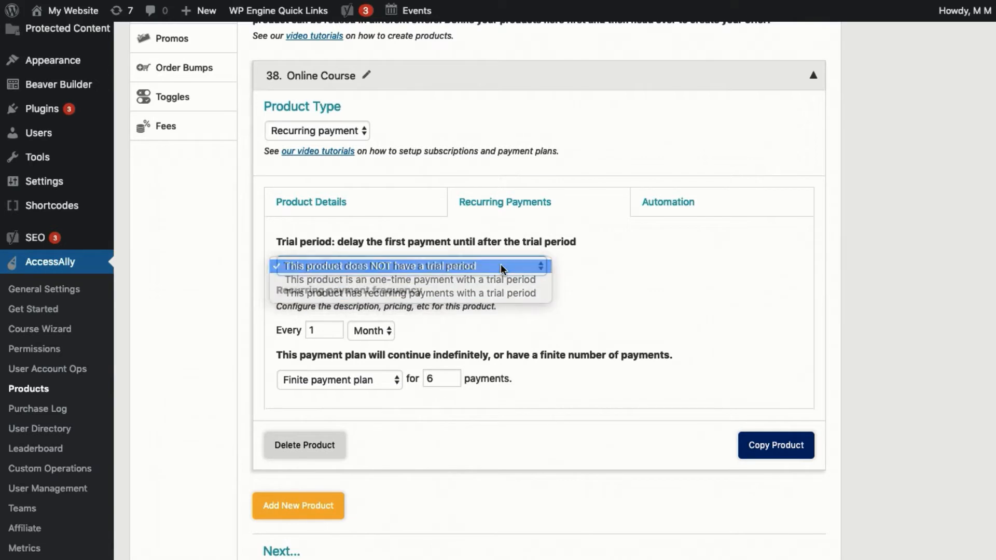
{"action": "left_click", "coordinate": [411, 265]}
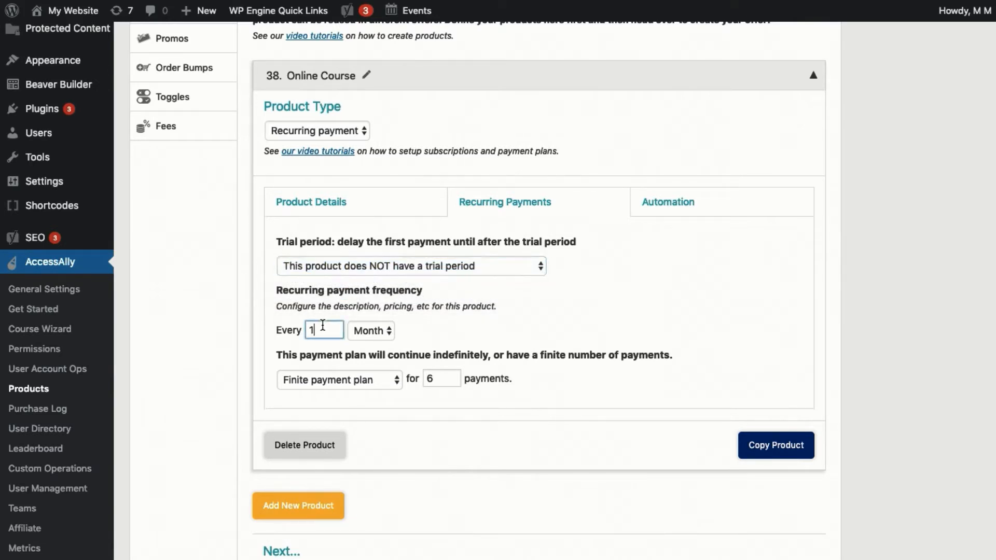
{"action": "left_click", "coordinate": [338, 379]}
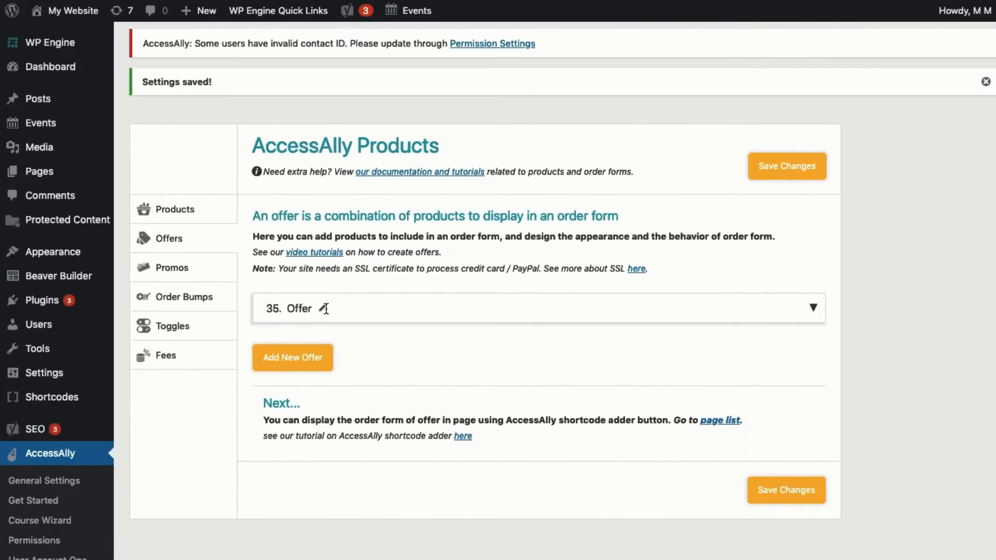
Rename offer 35 to 'Membership + Online Course'.
{"action": "type", "text": "Memb"}
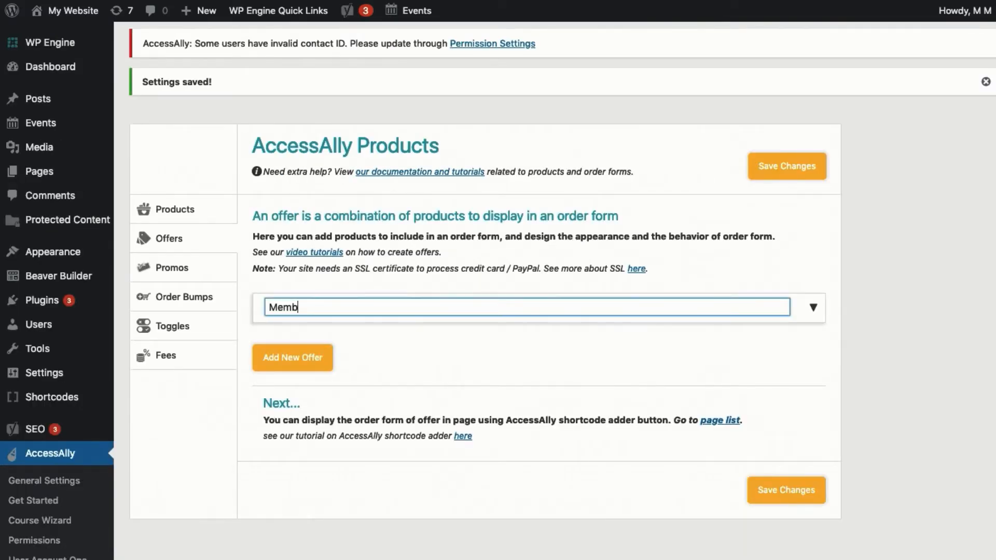
{"action": "type", "text": "ership"}
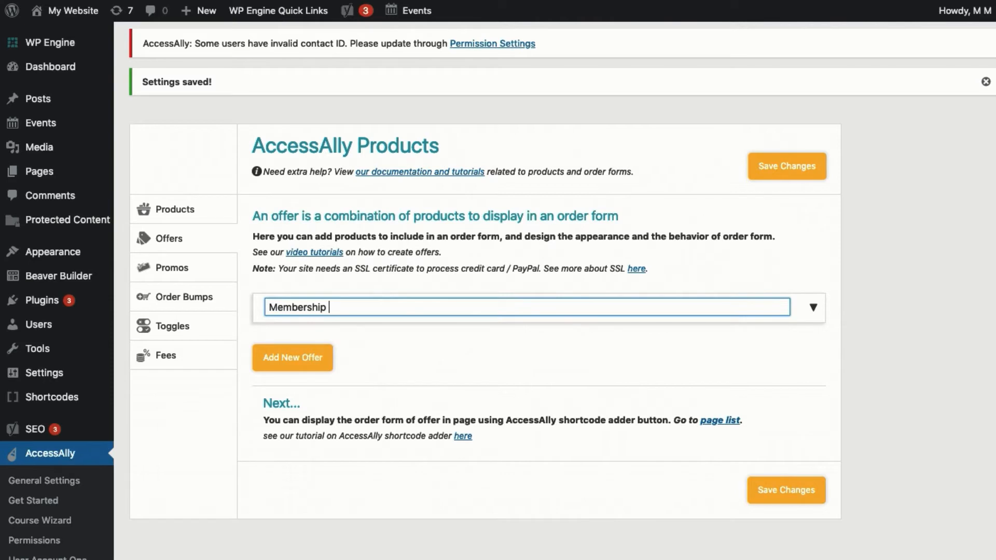
{"action": "type", "text": "+ Online"}
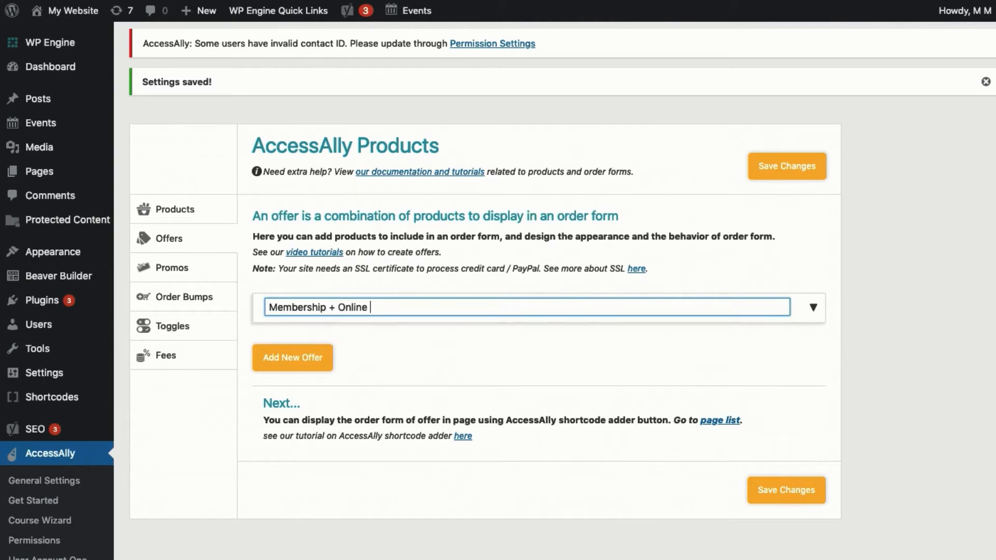
{"action": "left_click", "coordinate": [526, 308]}
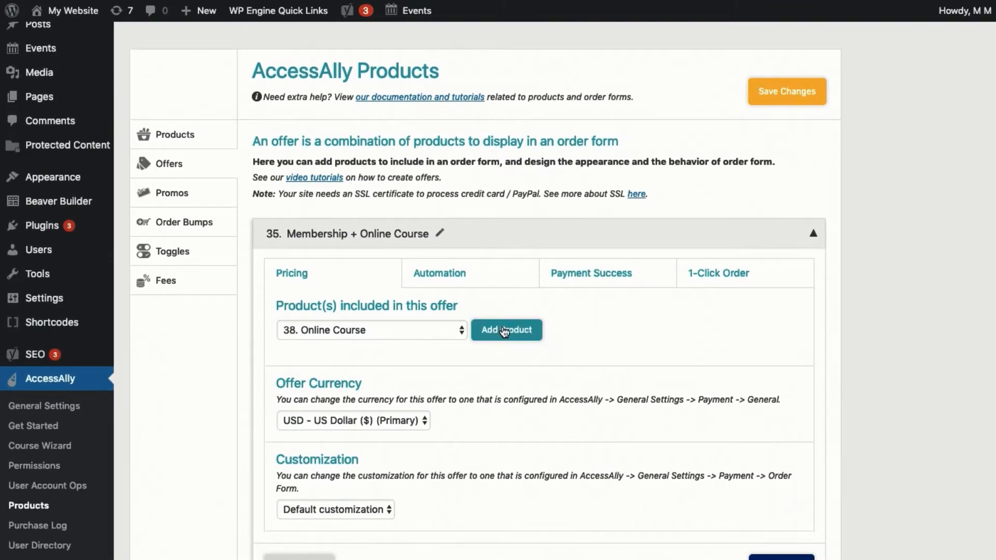
Add the Online Course and Monthly Membership - Gold Level products to the offer.
{"action": "left_click", "coordinate": [505, 330]}
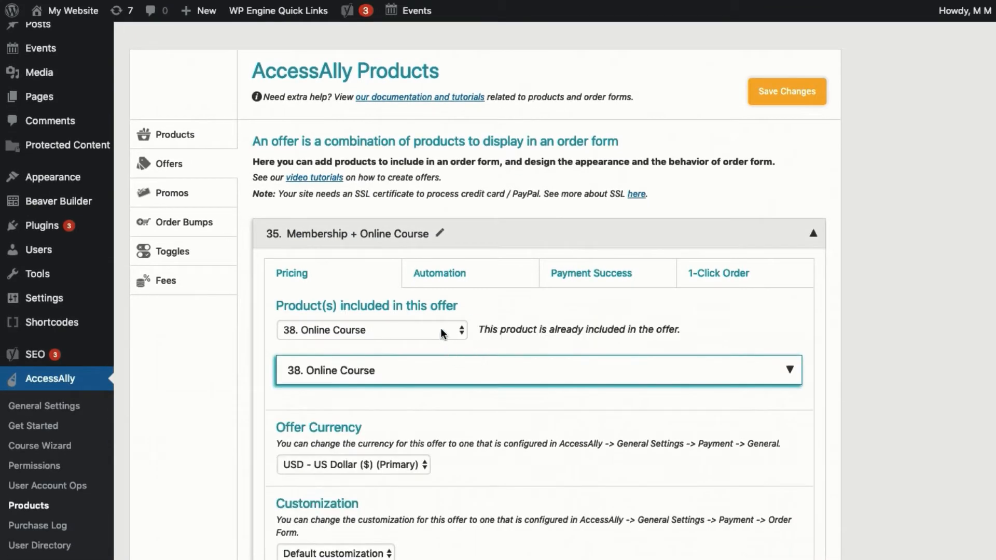
{"action": "left_click", "coordinate": [371, 330]}
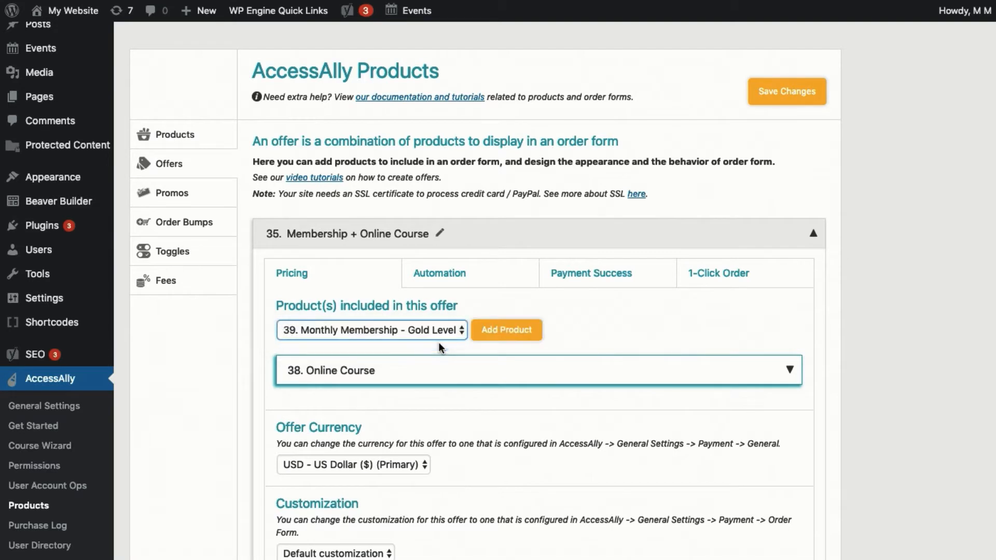
{"action": "left_click", "coordinate": [507, 330]}
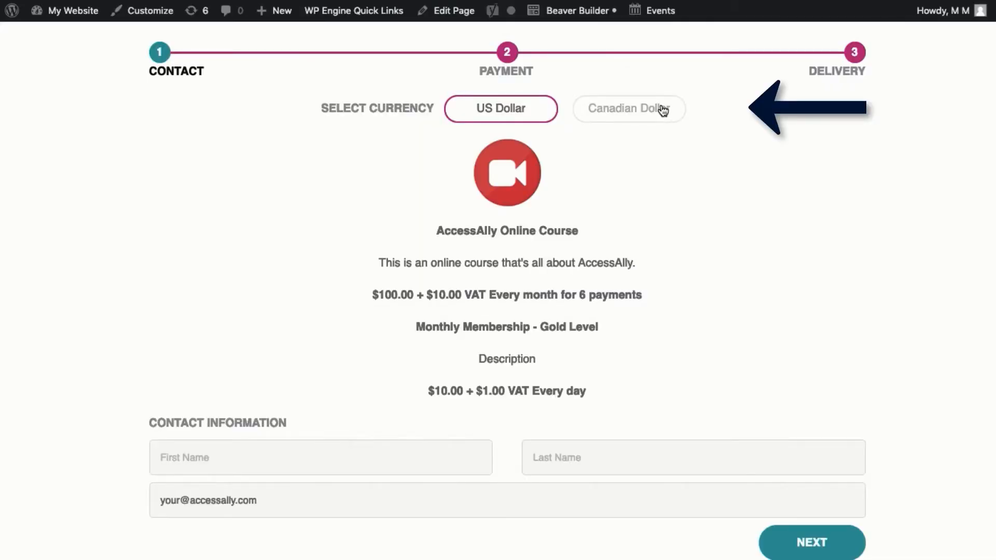
Switch order form prices to Canadian dollars and select the 6 month payment plan.
{"action": "left_click", "coordinate": [628, 107]}
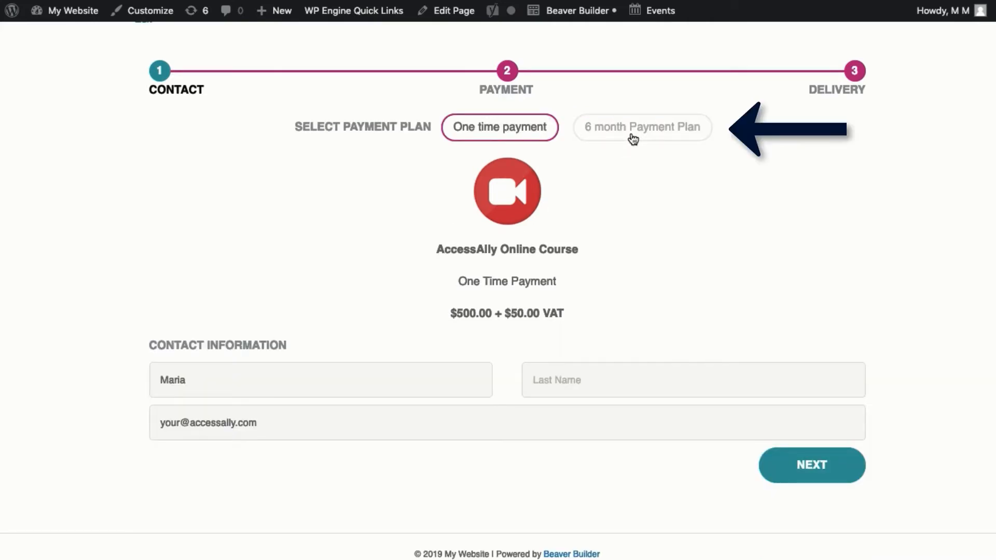
{"action": "left_click", "coordinate": [641, 127]}
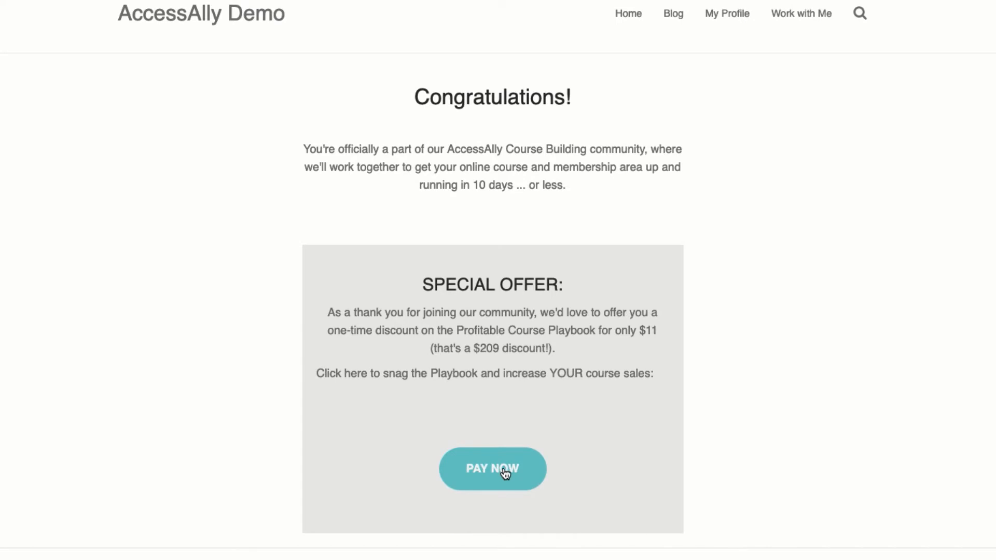
Accept the one-click Playbook offer, approve the card charge, and add the $10 Playbook add-on.
{"action": "left_click", "coordinate": [492, 469]}
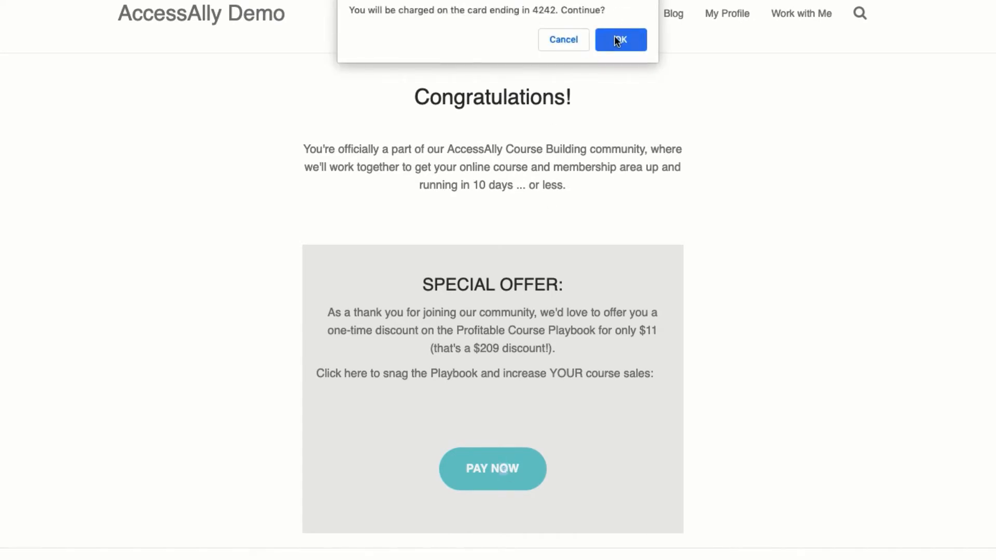
{"action": "left_click", "coordinate": [620, 40]}
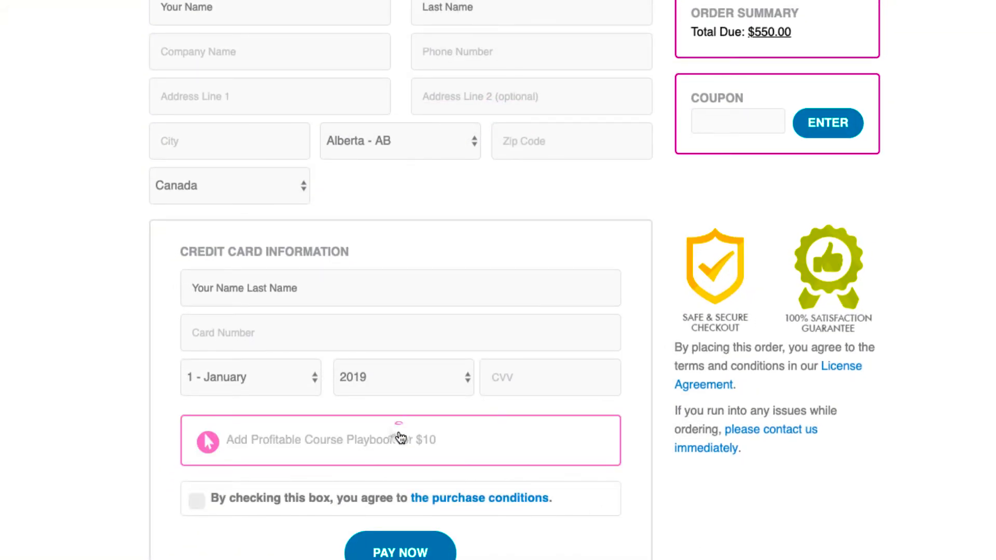
{"action": "left_click", "coordinate": [399, 439]}
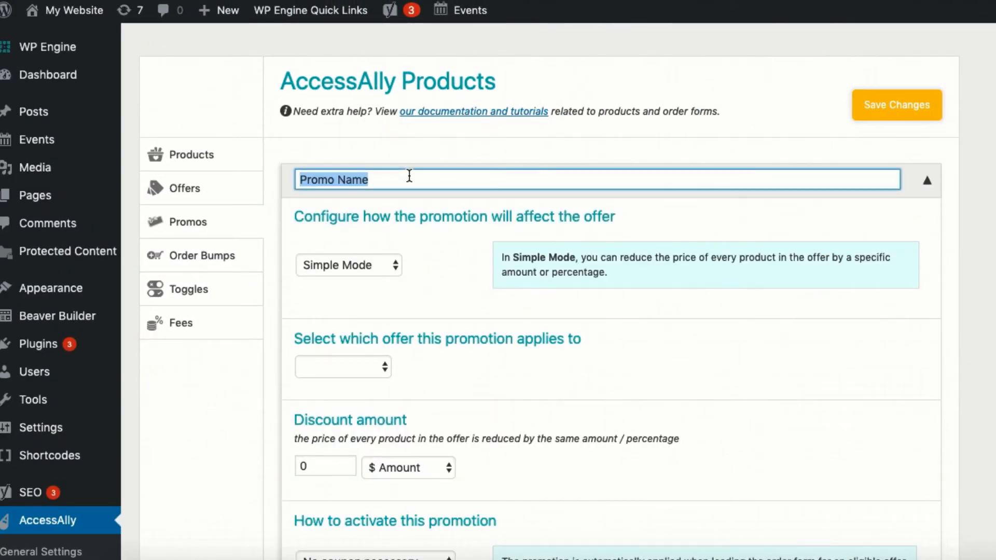
Name the promo 'Coupon - 20% off' with a percentage discount, then choose to restrict it to specific offers.
{"action": "type", "text": "Coupon - 20% off"}
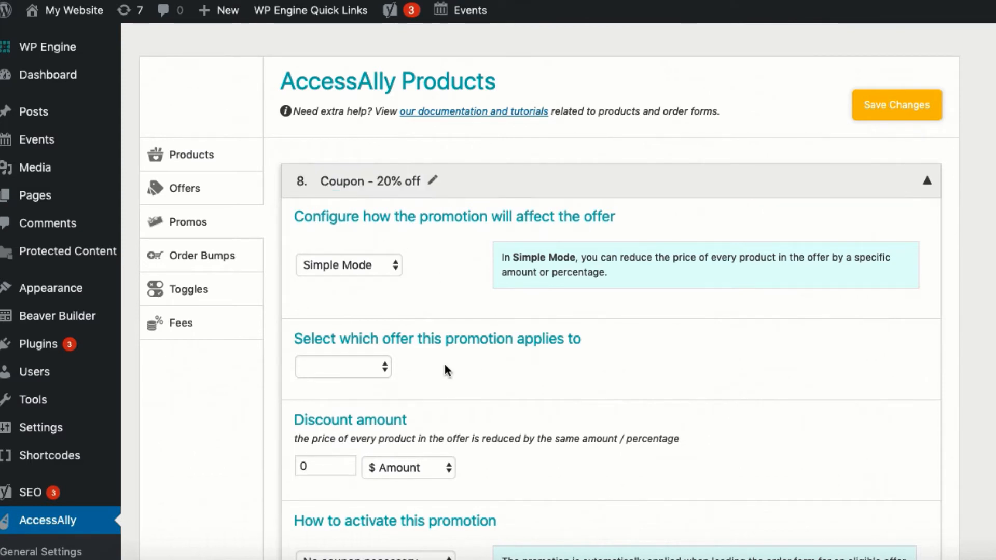
{"action": "left_click", "coordinate": [342, 367]}
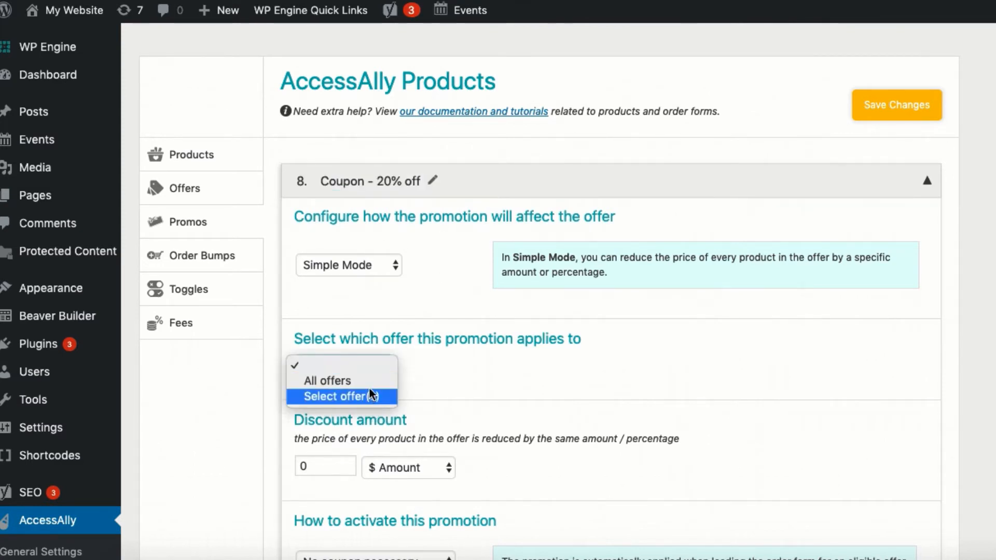
{"action": "left_click", "coordinate": [328, 380]}
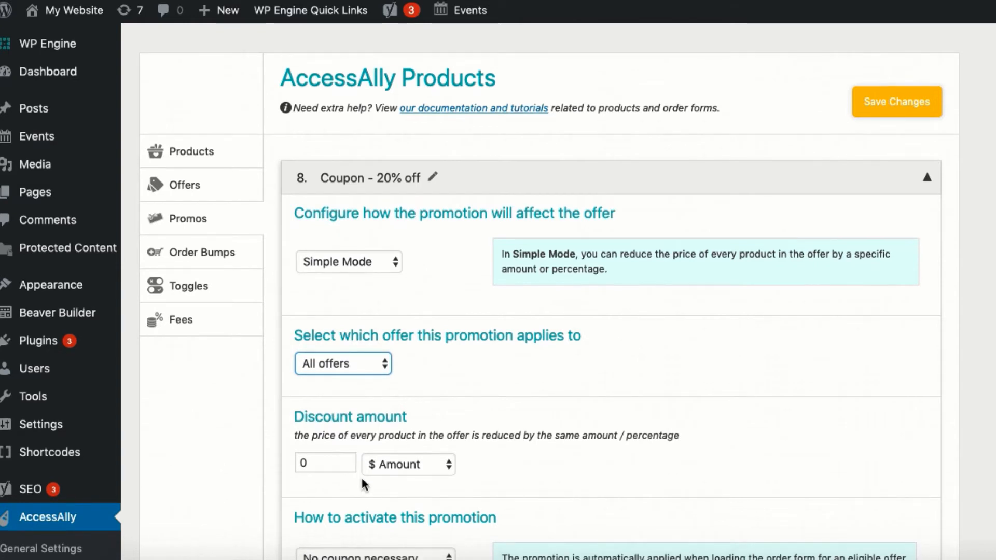
{"action": "left_click", "coordinate": [408, 464]}
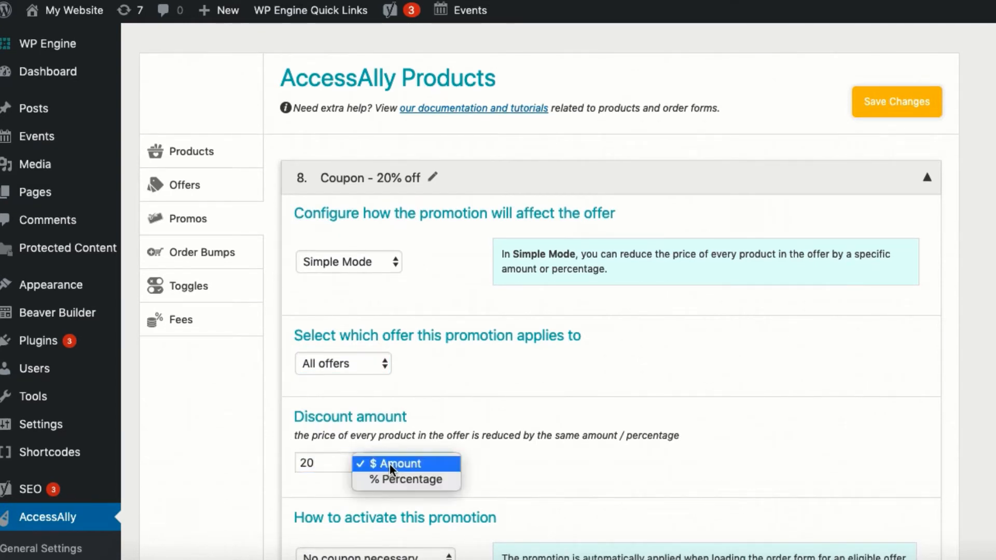
{"action": "left_click", "coordinate": [405, 479]}
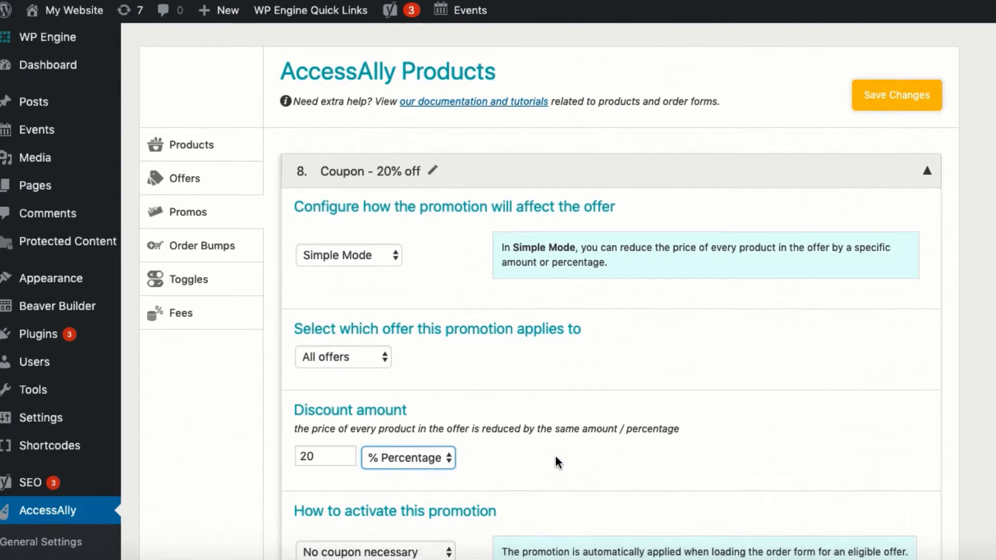
{"action": "scroll", "scroll_direction": "down", "scroll_amount": 3}
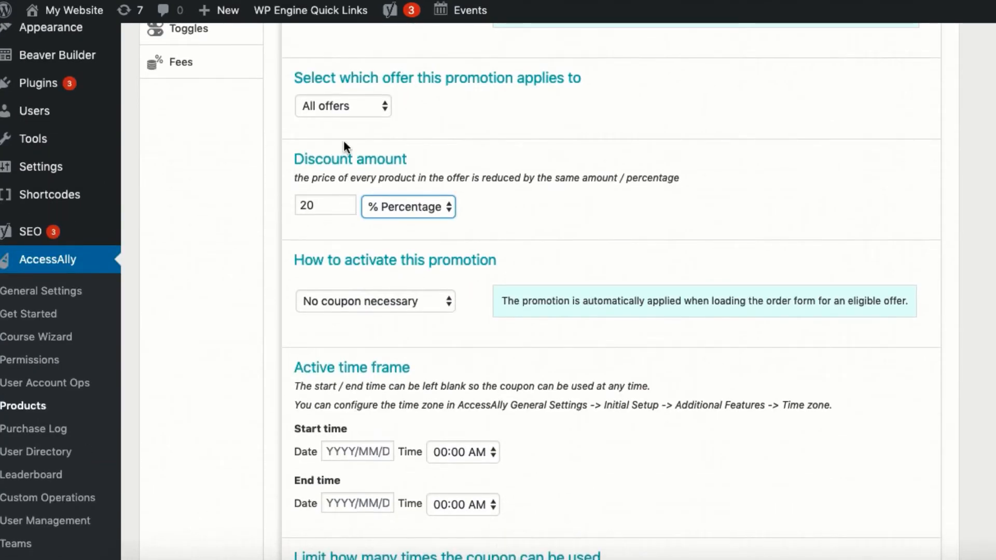
{"action": "left_click", "coordinate": [342, 106]}
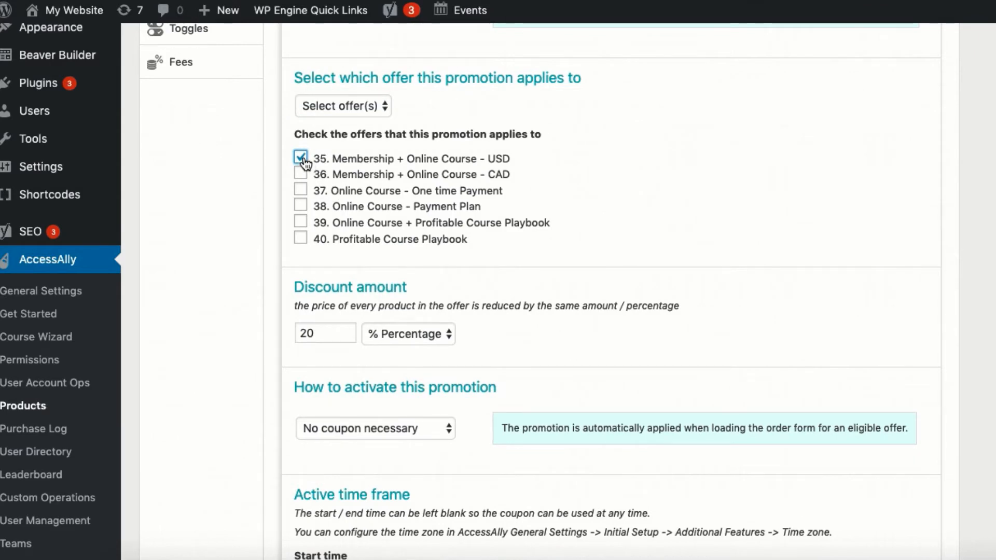
Set the 20% coupon promotion to activate through a CRM activated coupon.
{"action": "scroll", "scroll_direction": "down", "scroll_amount": 3}
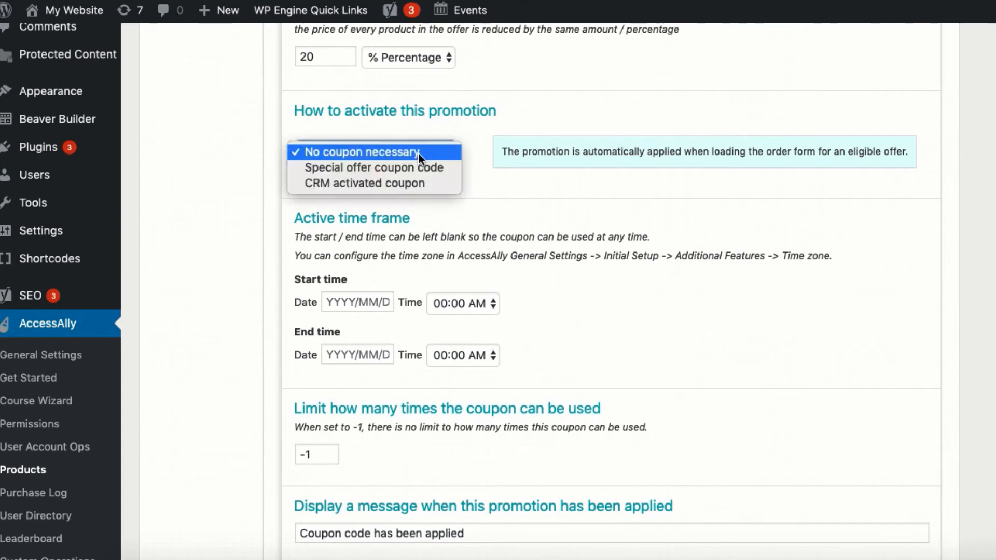
{"action": "left_click", "coordinate": [365, 183]}
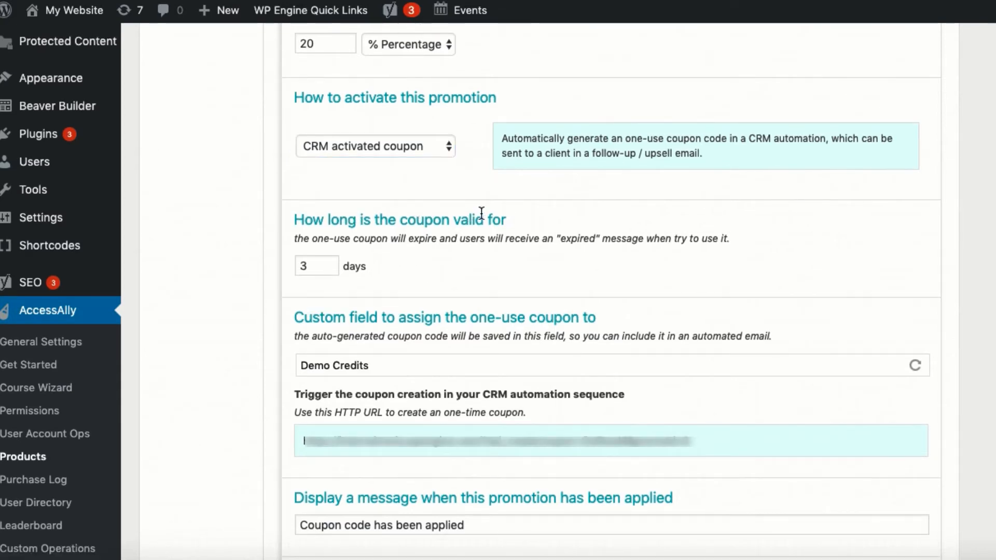
{"action": "mouse_move", "coordinate": [480, 209]}
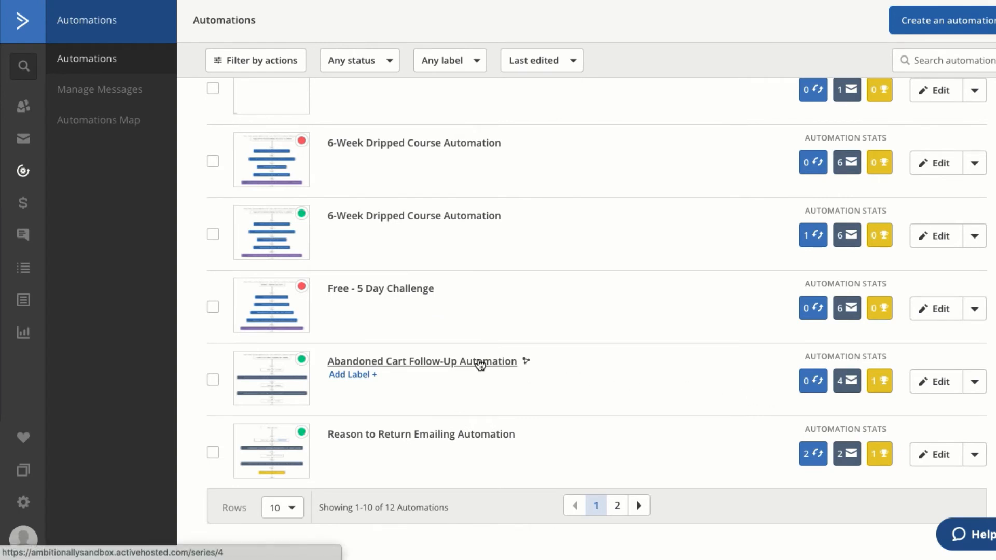
Open the Abandoned Cart Follow-Up Automation in ActiveCampaign.
{"action": "left_click", "coordinate": [421, 361]}
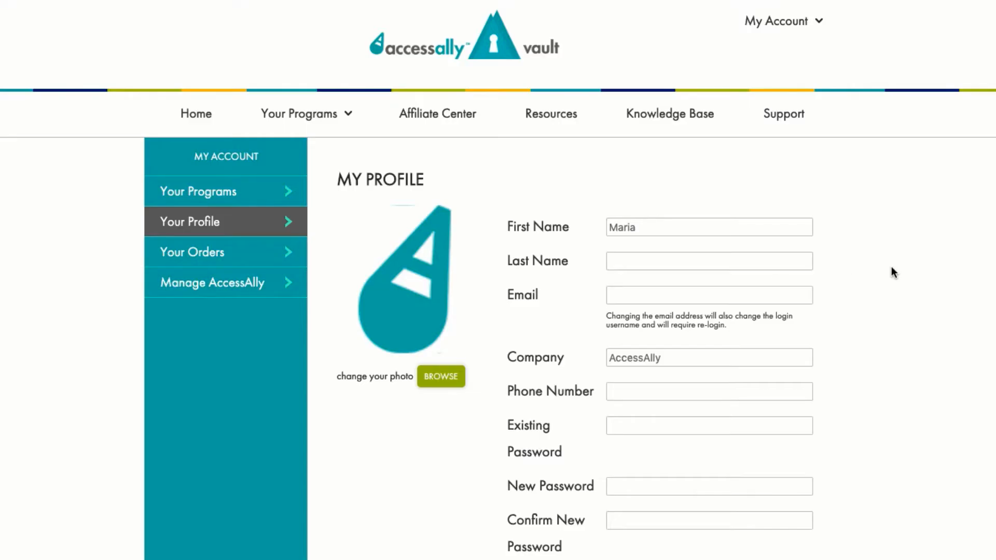
{"action": "mouse_move", "coordinate": [871, 208]}
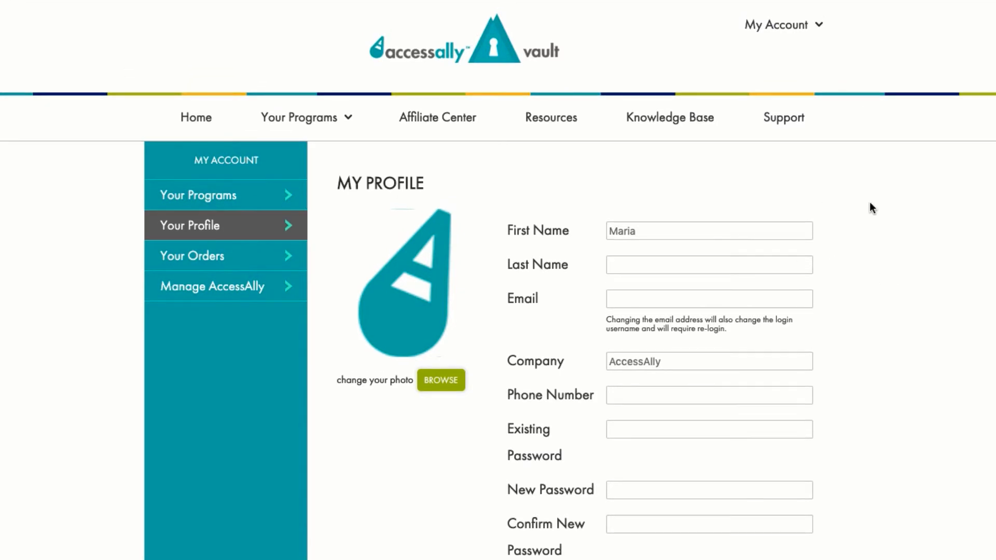
Scroll the profile page down to the Shipping Address fields.
{"action": "scroll", "scroll_direction": "down", "scroll_amount": 3}
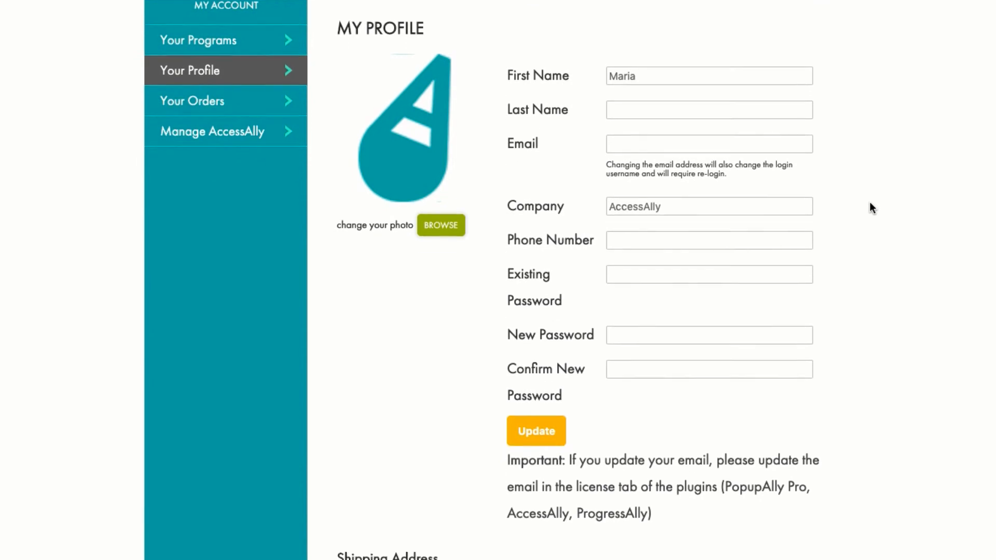
{"action": "scroll", "scroll_direction": "down", "scroll_amount": 3}
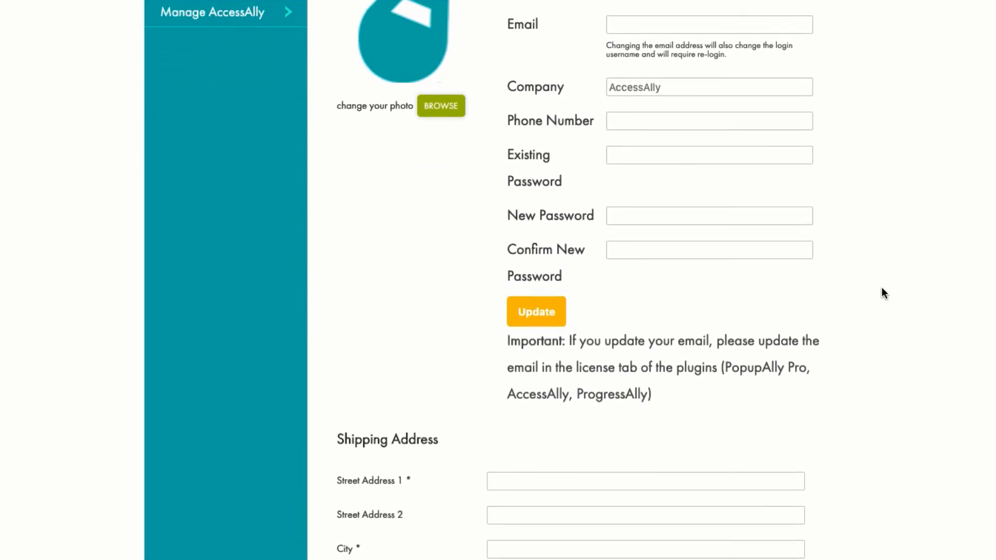
{"action": "scroll", "scroll_direction": "down", "scroll_amount": 3}
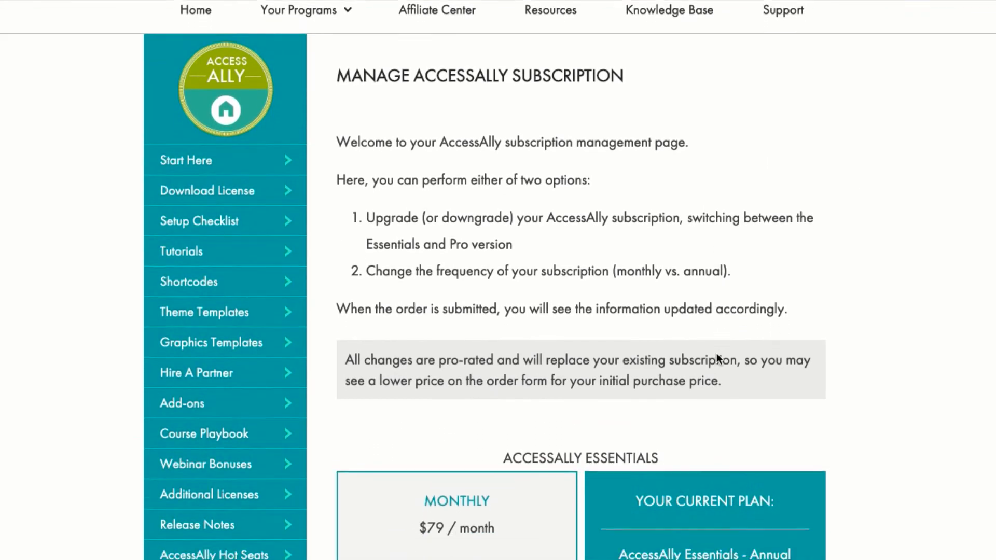
Scroll the subscription page down to the Essentials and Pro plan options.
{"action": "scroll", "scroll_direction": "down", "scroll_amount": 3}
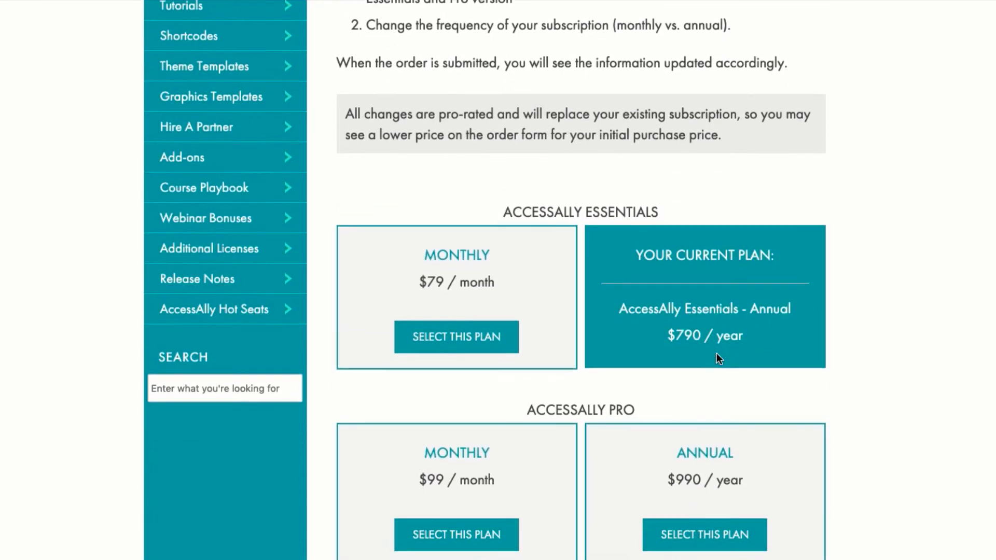
{"action": "scroll", "scroll_direction": "down", "scroll_amount": 3}
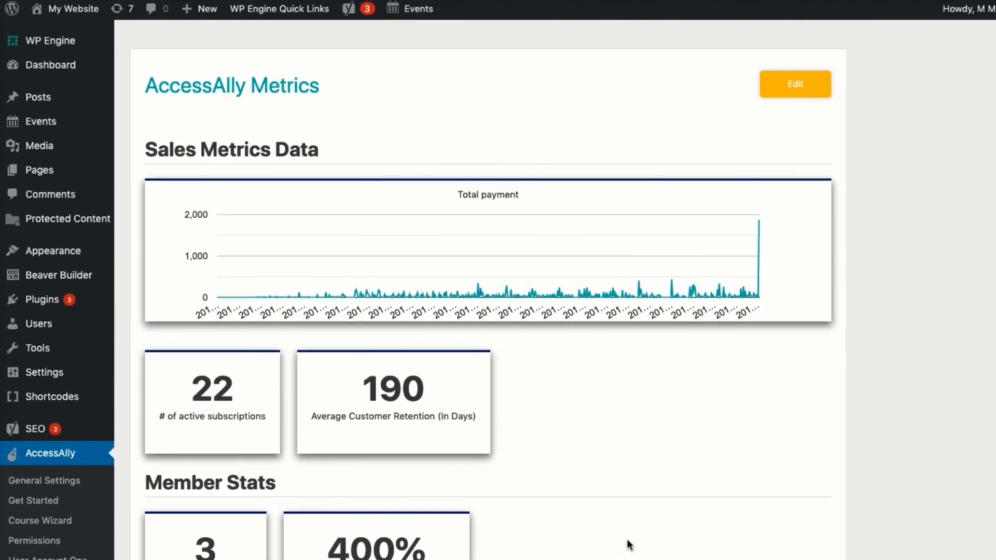
{"action": "mouse_move", "coordinate": [794, 84]}
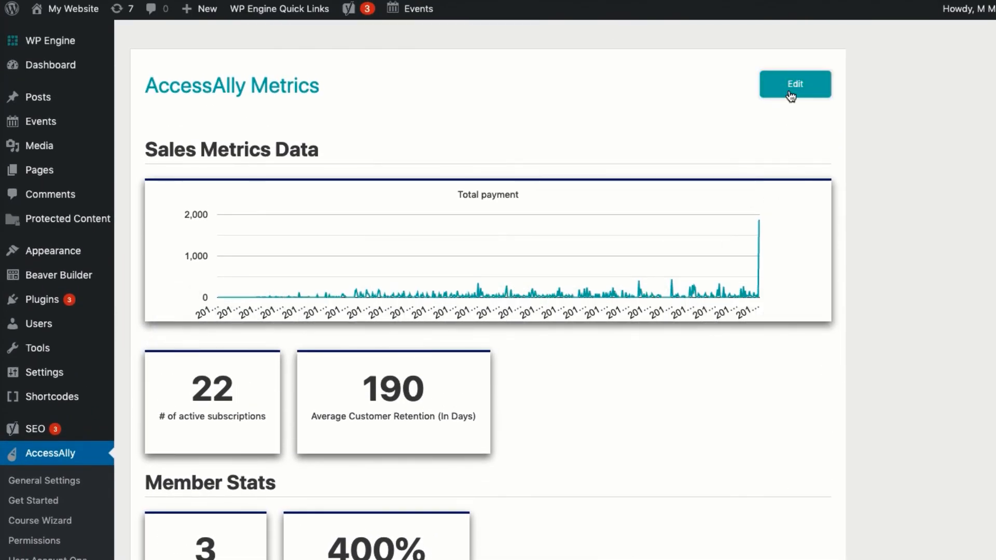
Add a third Metrics section named 'Abandoned Cart & Lost Sales' and bring up its metric-type chooser.
{"action": "left_click", "coordinate": [795, 84]}
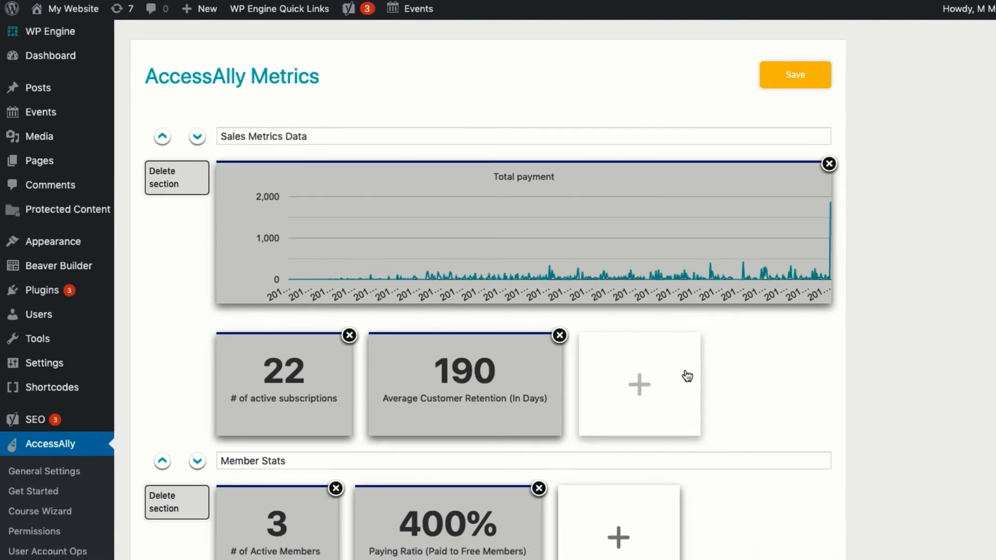
{"action": "scroll", "scroll_direction": "down", "scroll_amount": 3}
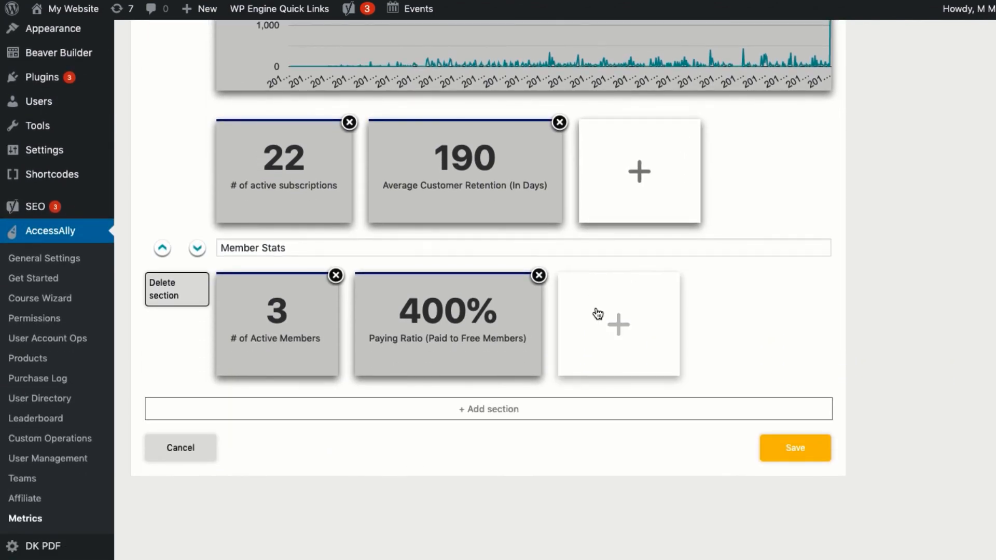
{"action": "left_click", "coordinate": [487, 408]}
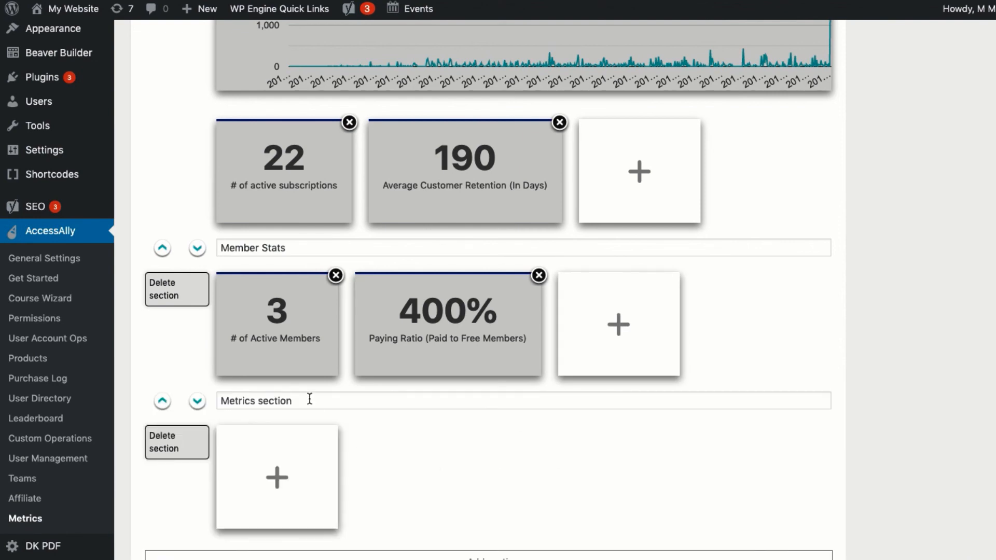
{"action": "type", "text": "Abandoned Cart & Lost Sales"}
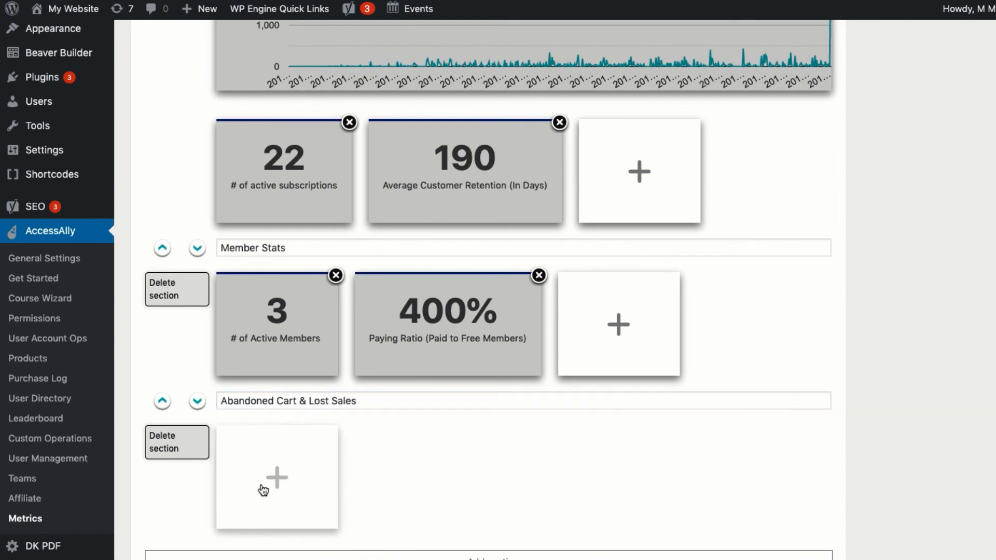
{"action": "left_click", "coordinate": [276, 477]}
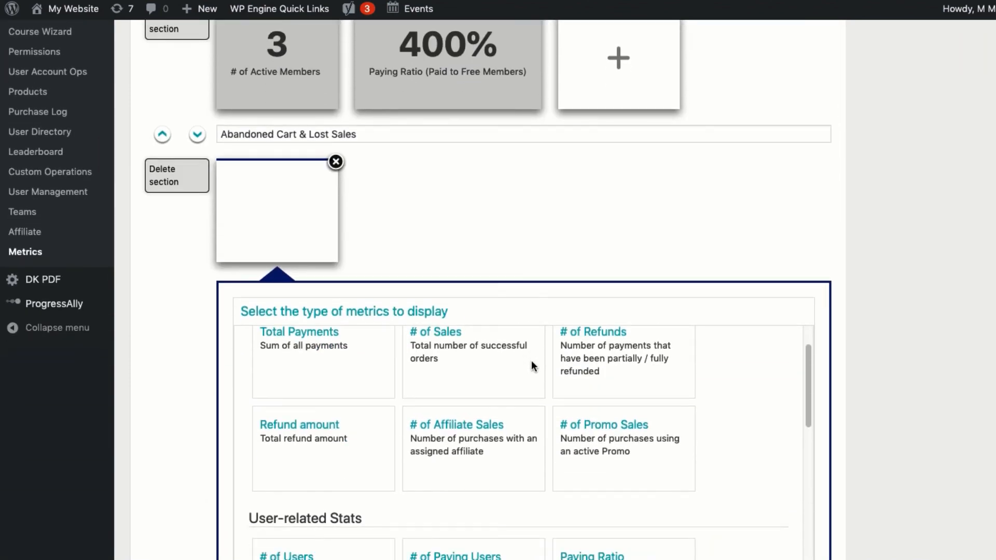
{"action": "scroll", "scroll_direction": "down", "scroll_amount": 3}
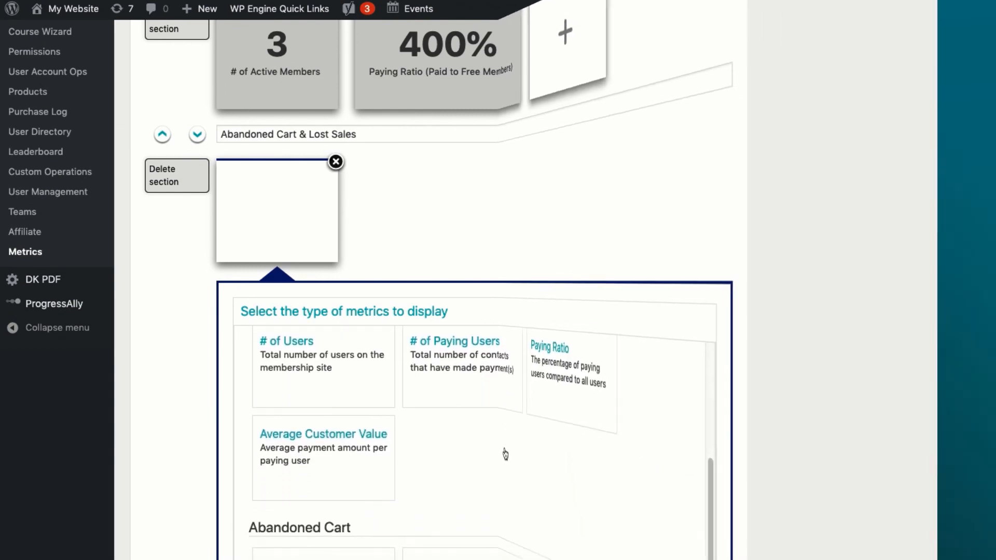